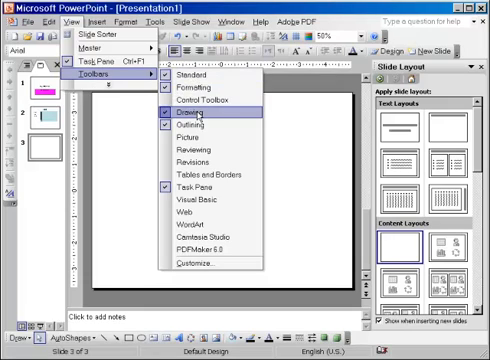
mouse_move(198, 112)
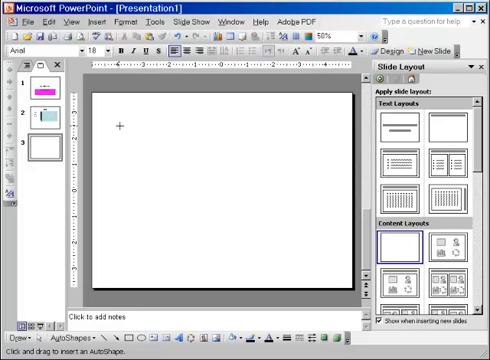
mouse_move(132, 130)
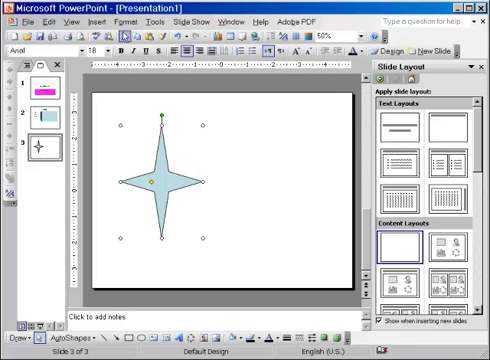
Step: Draw a 4-Point Star from AutoShapes > Stars and Banners in the middle of the slide
click(104, 16)
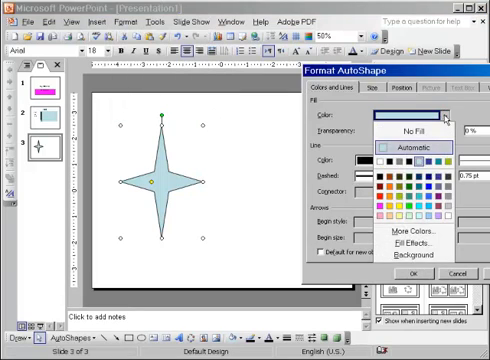
mouse_move(396, 206)
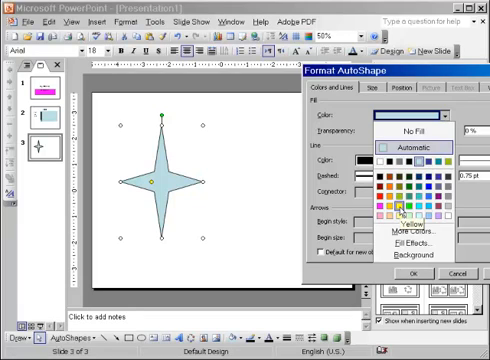
Step: Choose yellow as the star's fill colour in the Format AutoShape Colors and Lines palette
click(396, 204)
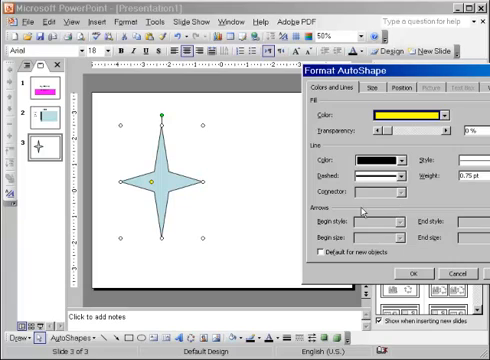
mouse_move(362, 210)
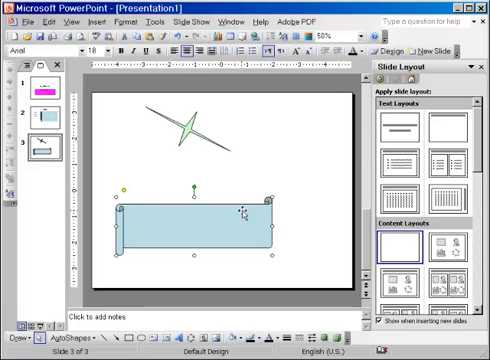
mouse_move(162, 192)
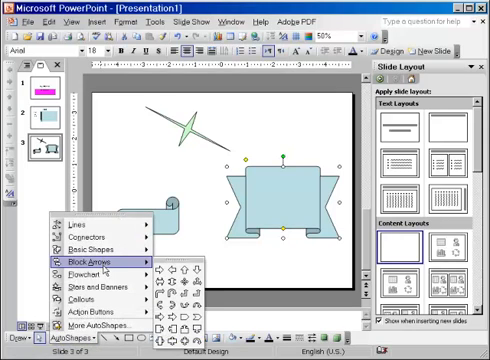
mouse_move(100, 244)
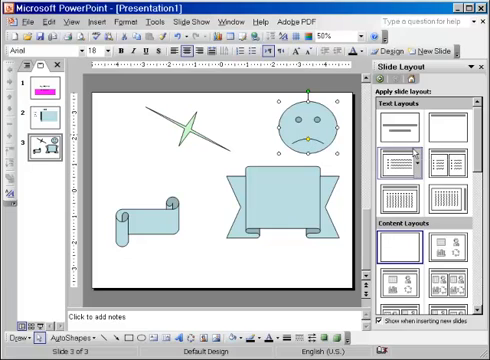
mouse_move(426, 156)
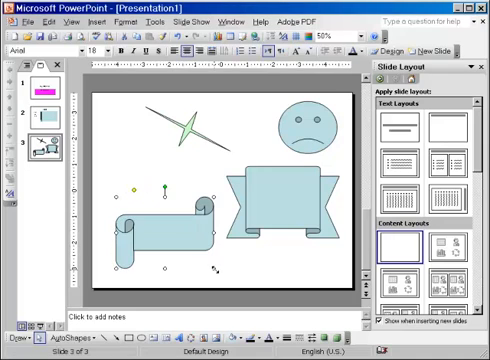
mouse_move(232, 268)
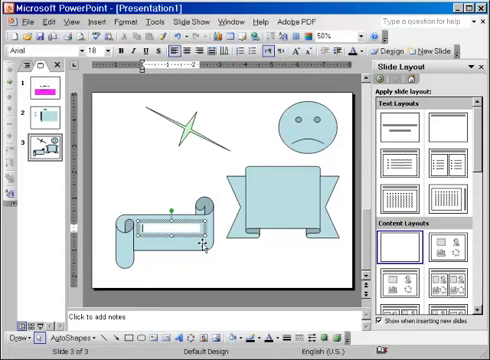
Step: Label the scroll shape with the word 'scroll', correcting the misspelled 'scrol'
text(scrol)
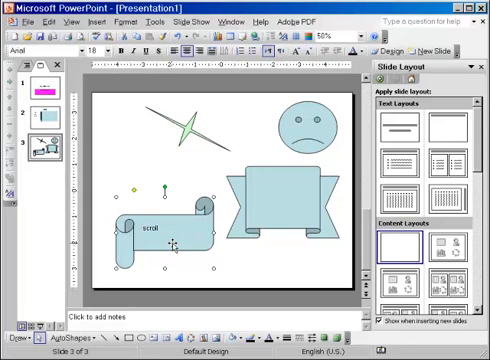
double_click(176, 236)
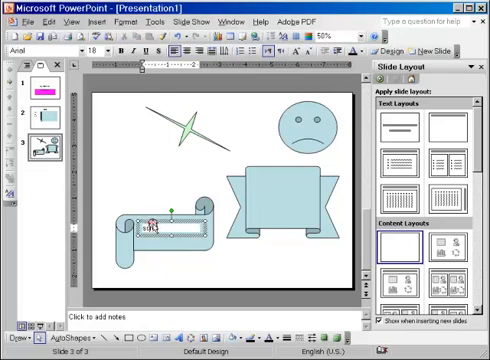
text(scroll)
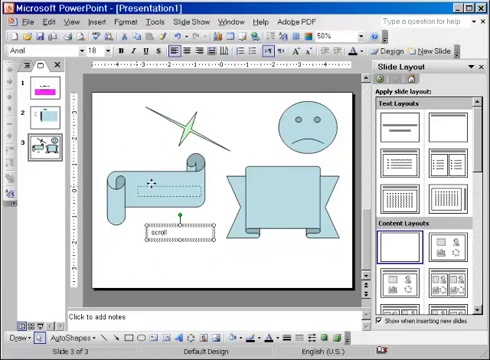
Step: Move the empty text box from below the scroll onto the centre of the scroll shape
drag(170, 236, 170, 184)
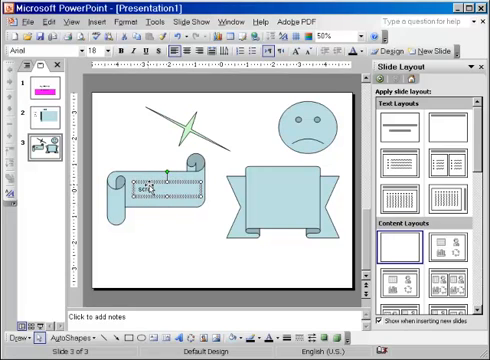
Step: Write 'scroll' in the text box on the scroll and marquee-select the shape with its label
text(scroll)
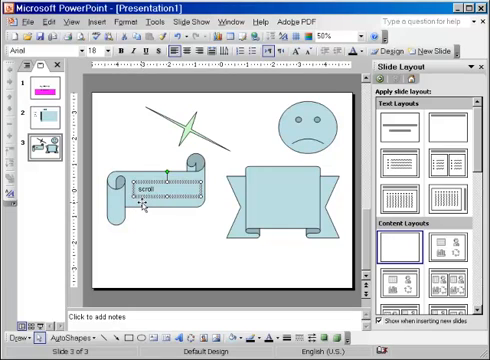
click(104, 146)
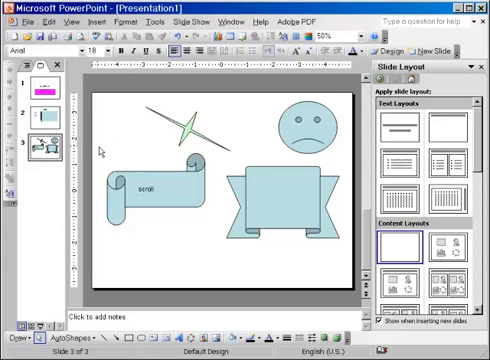
drag(98, 148, 218, 244)
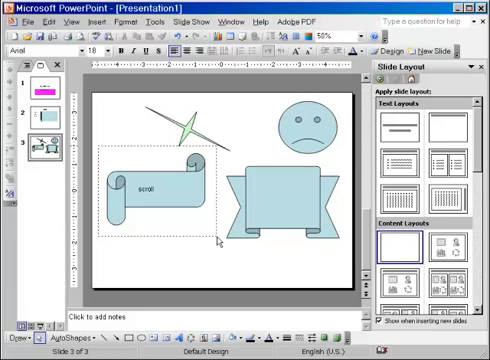
click(176, 184)
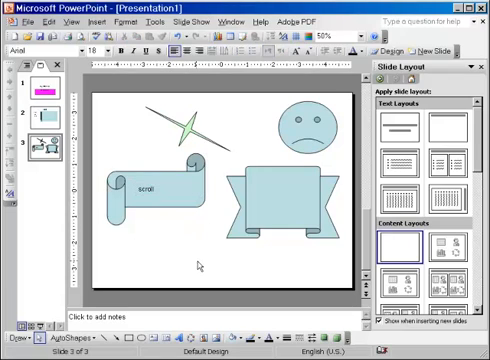
Step: Group the scroll AutoShape and its 'scroll' label into one object with Draw > Group
click(156, 190)
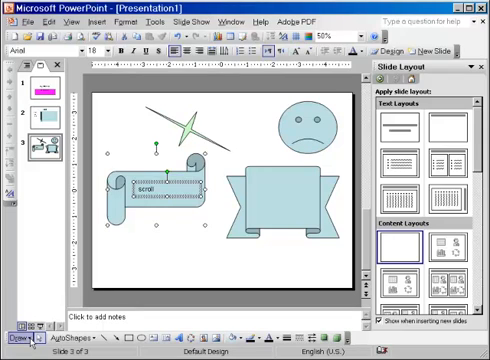
click(18, 338)
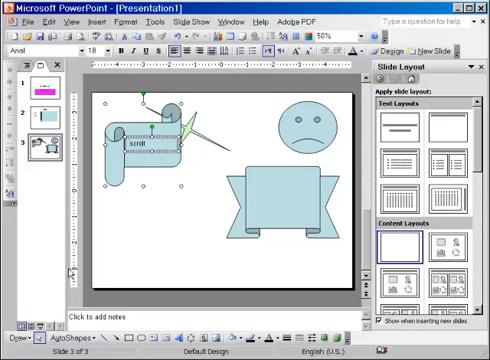
mouse_move(160, 228)
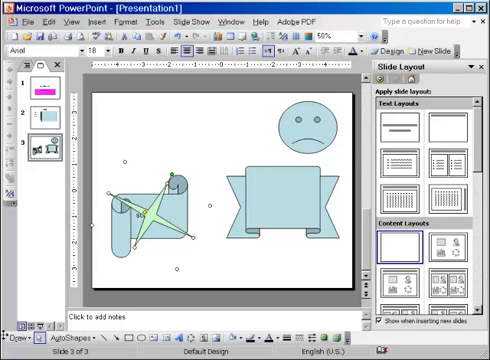
click(20, 340)
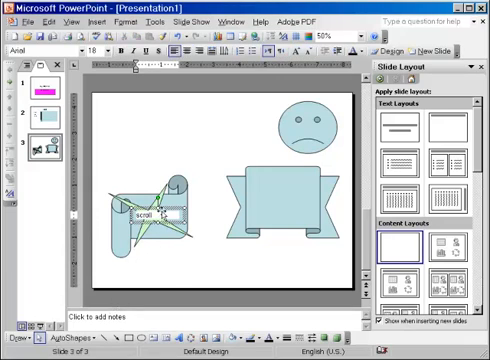
click(152, 216)
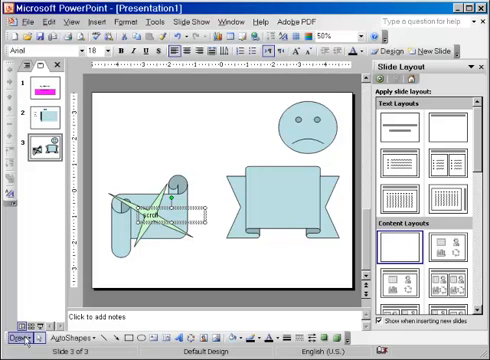
click(18, 338)
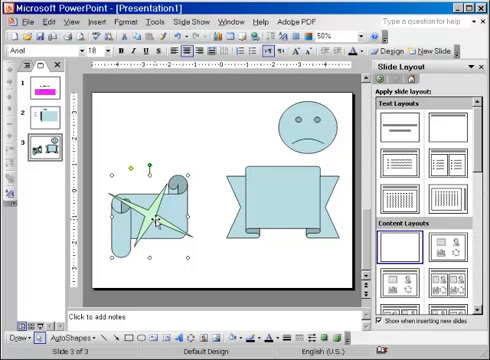
click(18, 340)
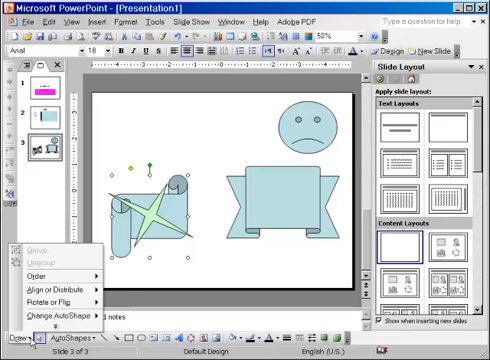
Step: Send the star behind the scroll group with Draw > Order > Send to Back
click(182, 210)
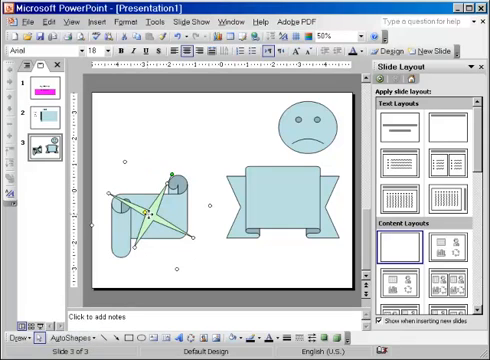
click(20, 340)
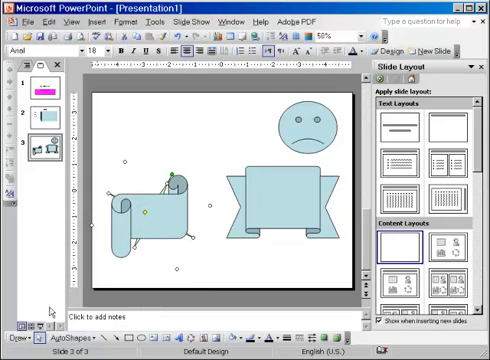
click(16, 340)
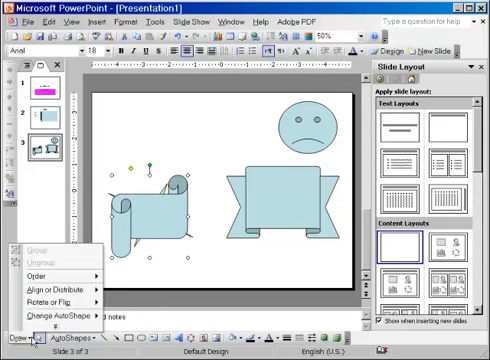